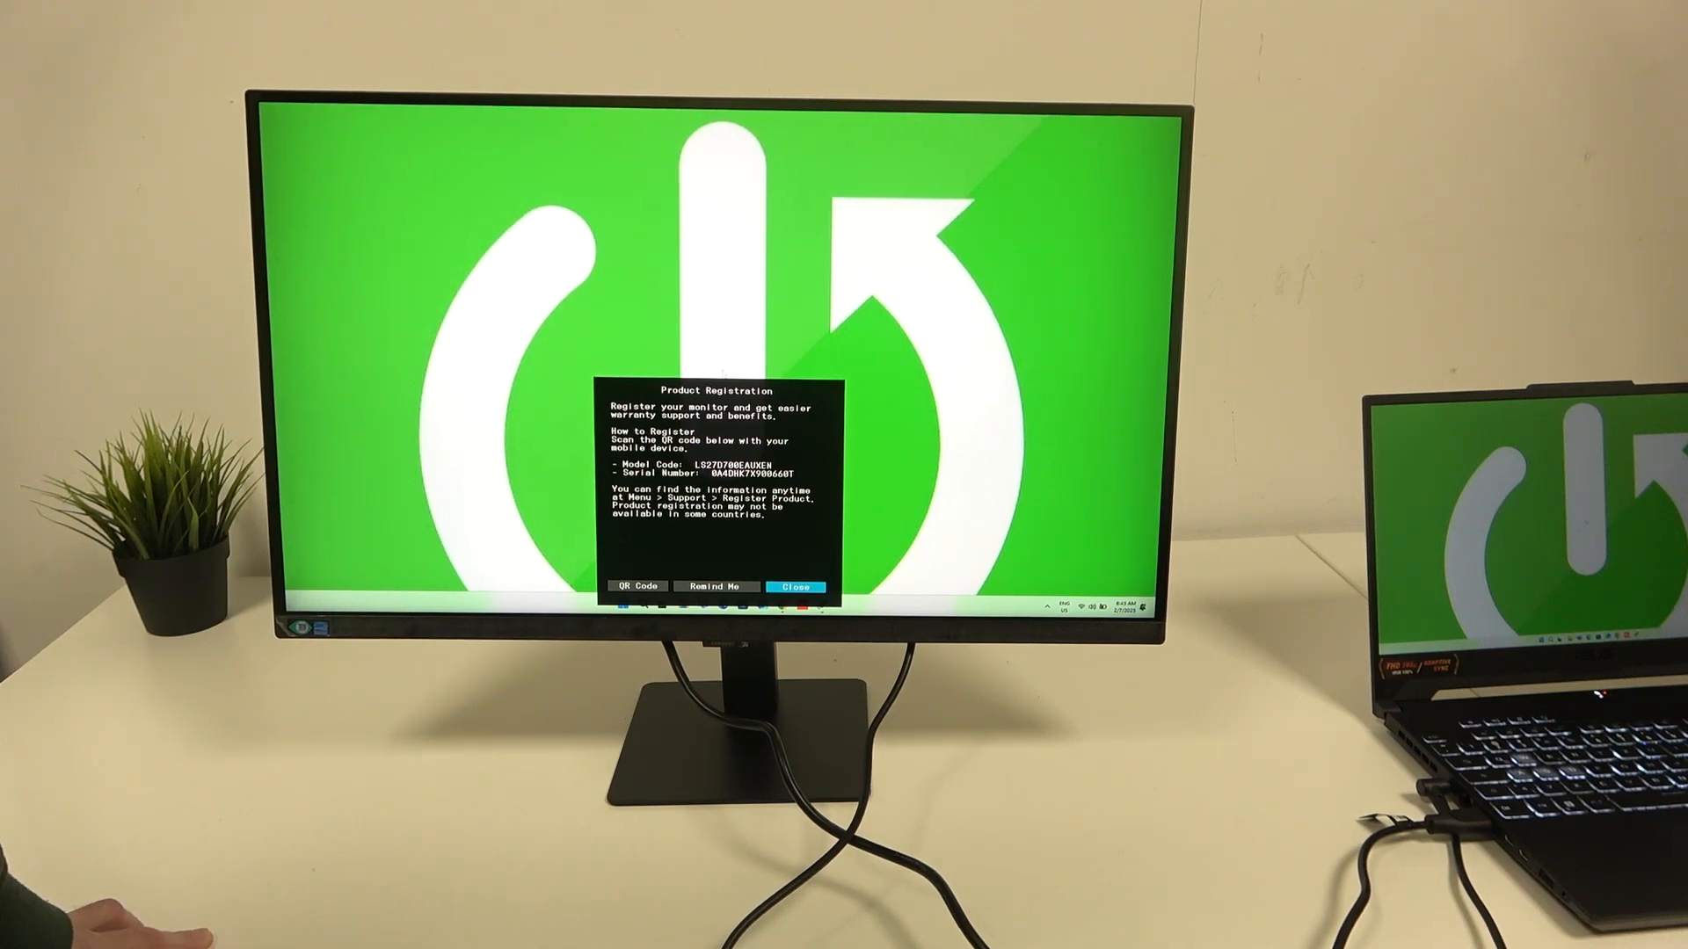
- Dismiss the monitor's Product Registration notice by choosing Close in the OSD
click(795, 584)
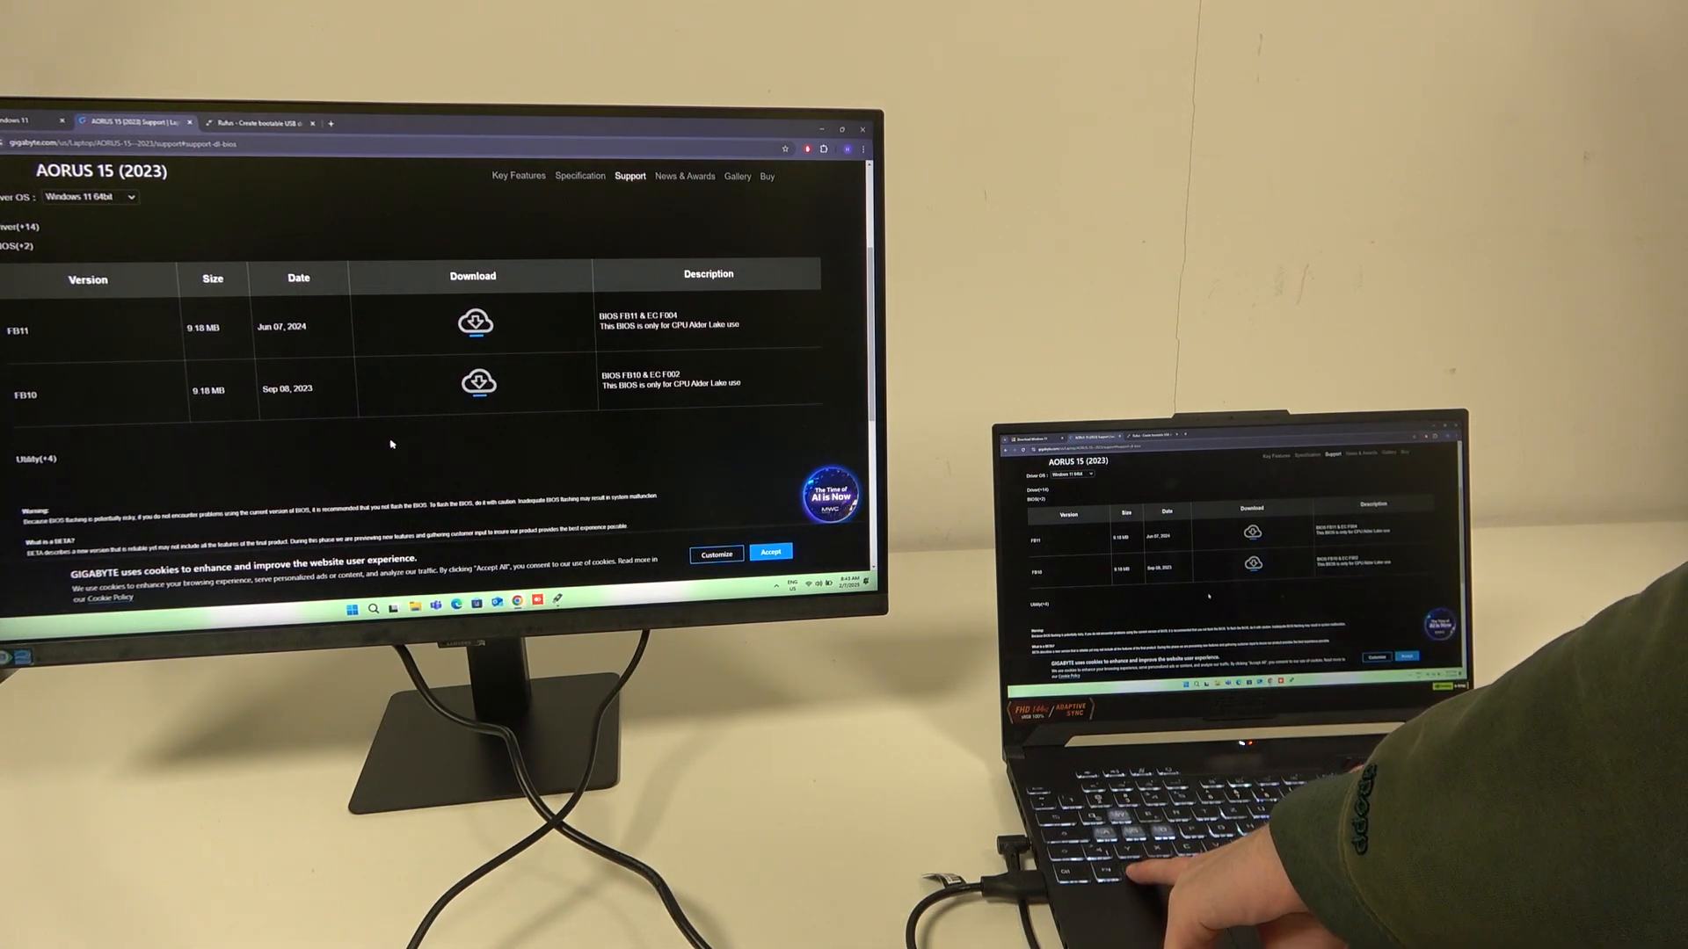
- Bring up the Win+P Project menu over the duplicated BIOS download page
click(348, 601)
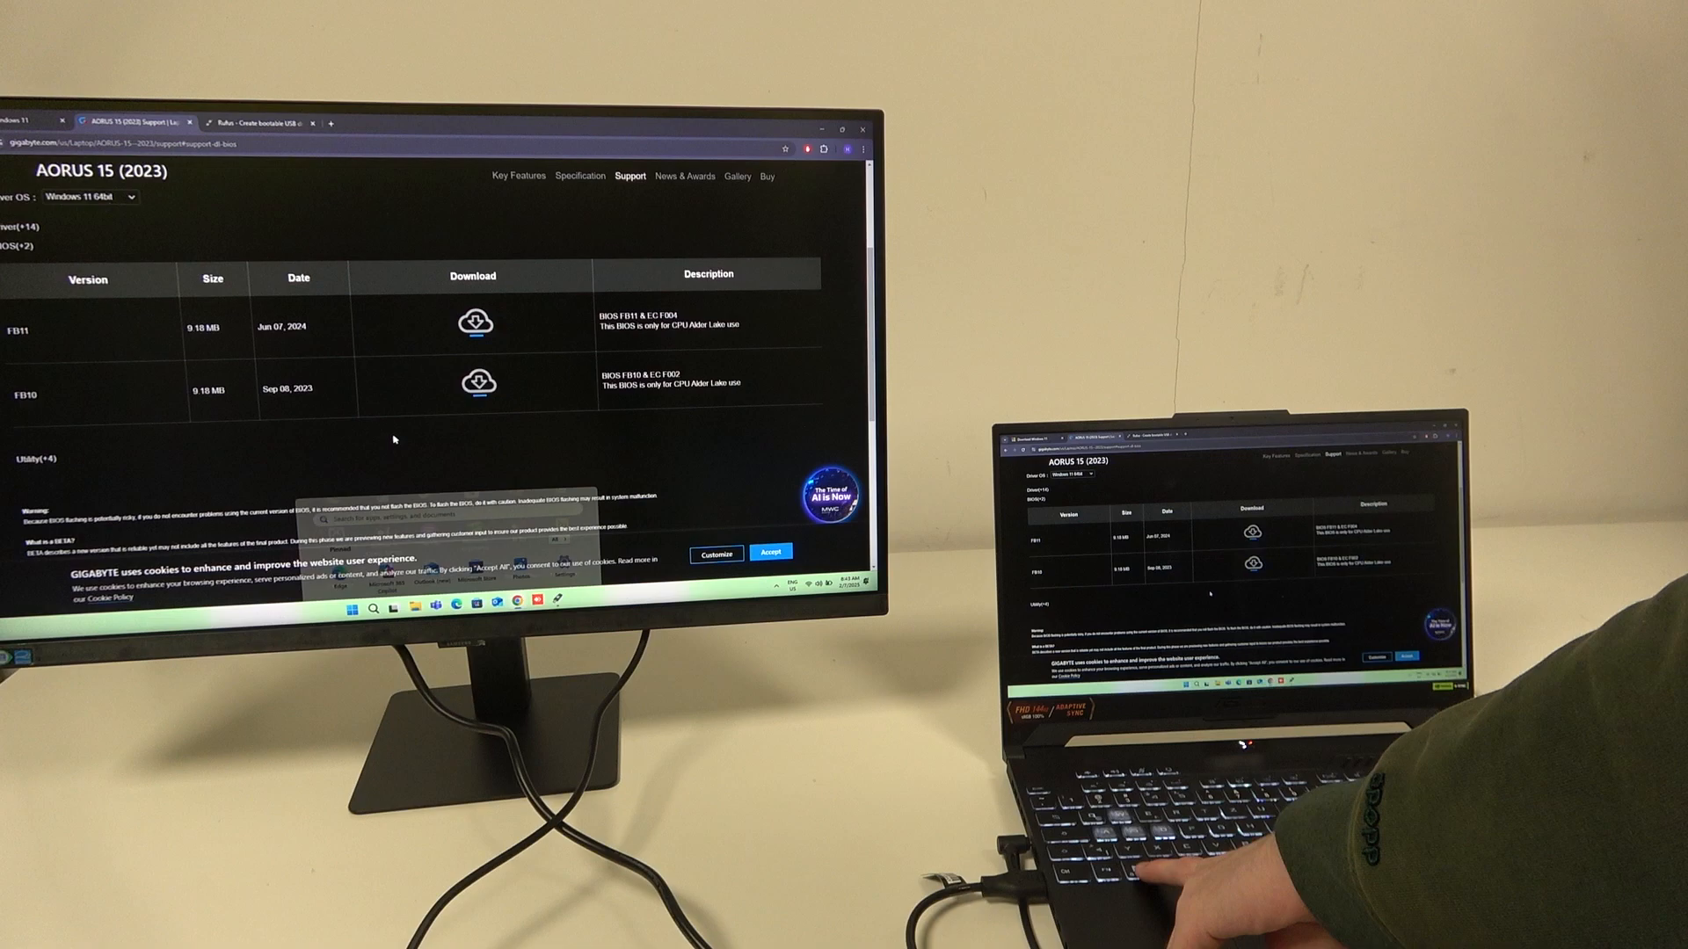